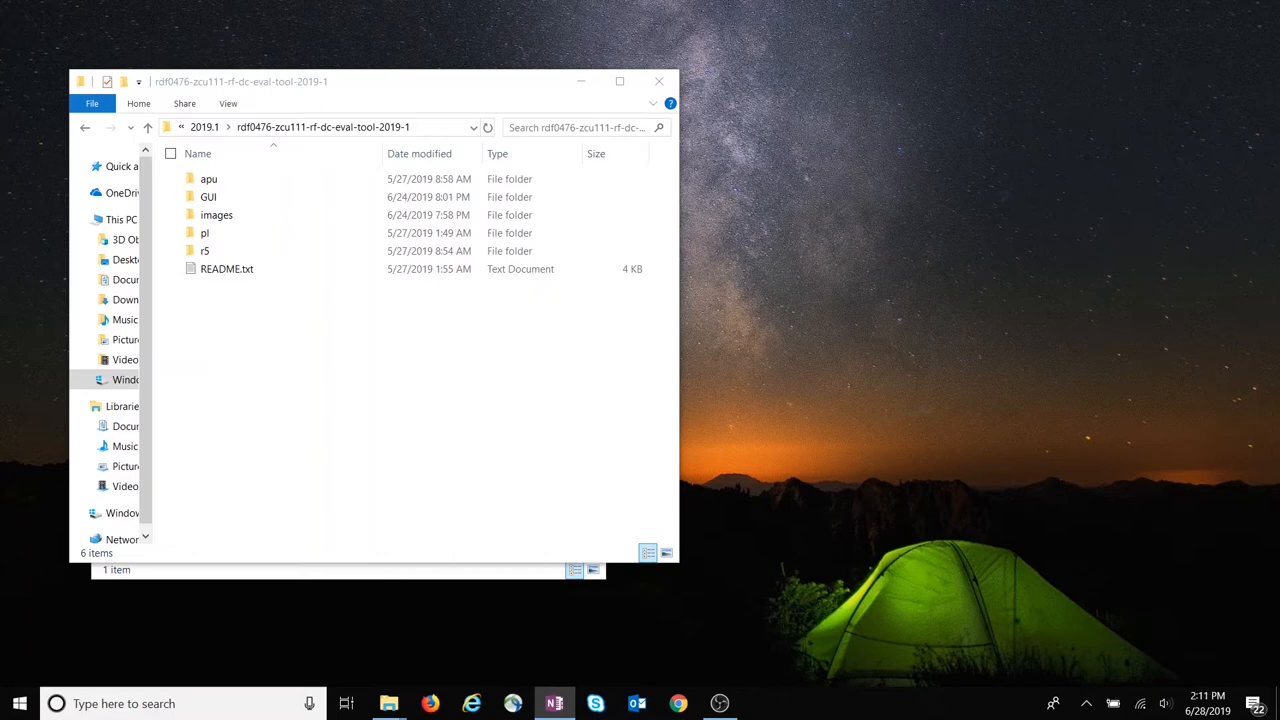
mouse_move(517, 379)
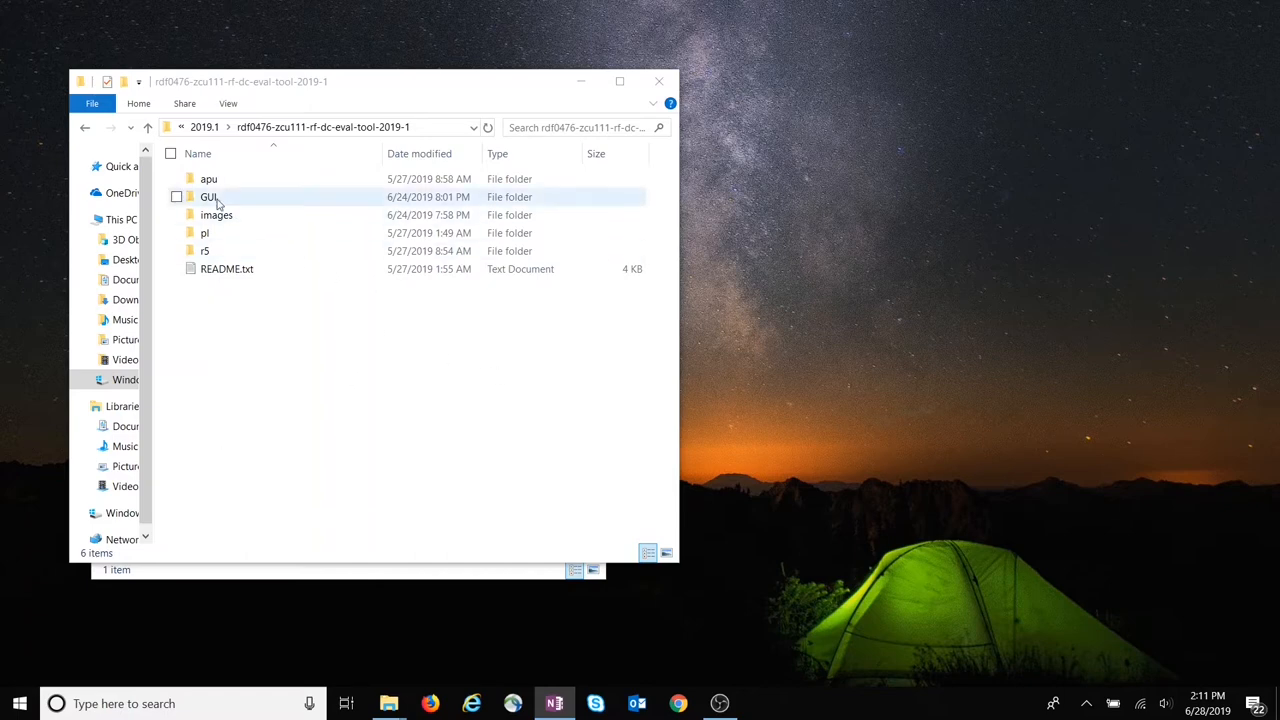
Step: Go into the GUI folder, then into Distribution_RF_DC_Evaluation_UI_1.4
double_click(208, 196)
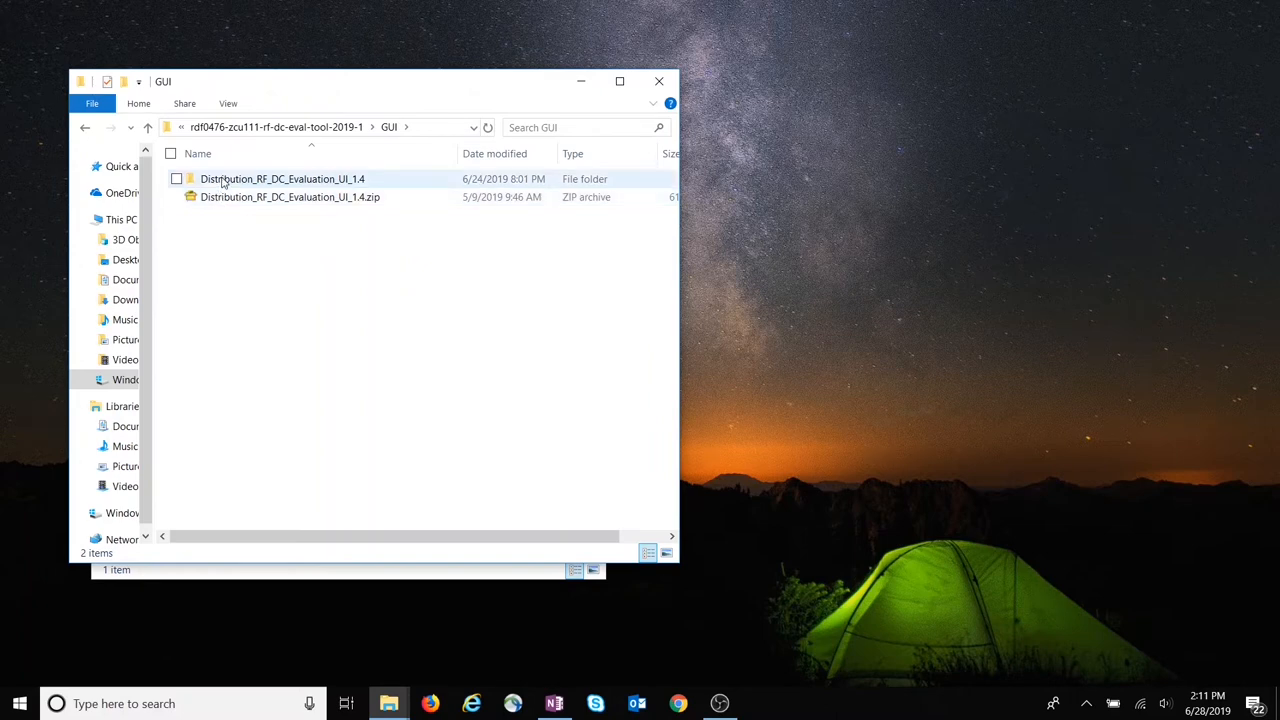
double_click(282, 178)
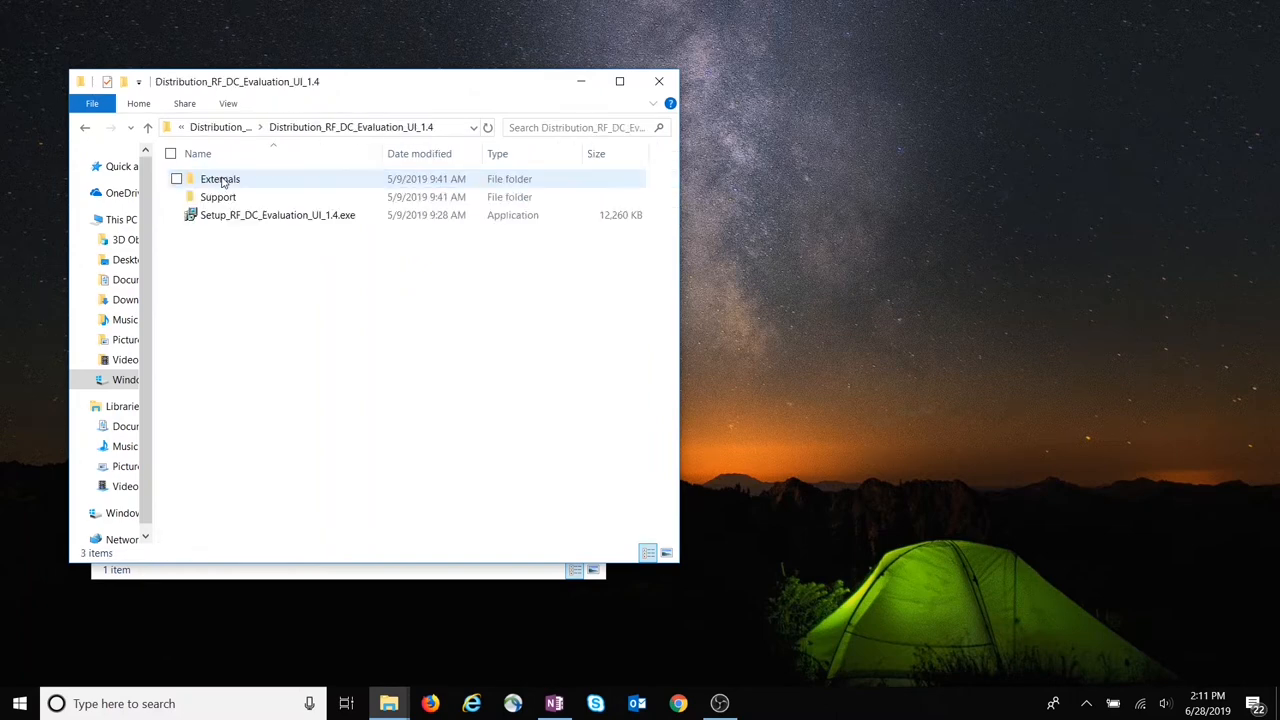
mouse_move(278, 214)
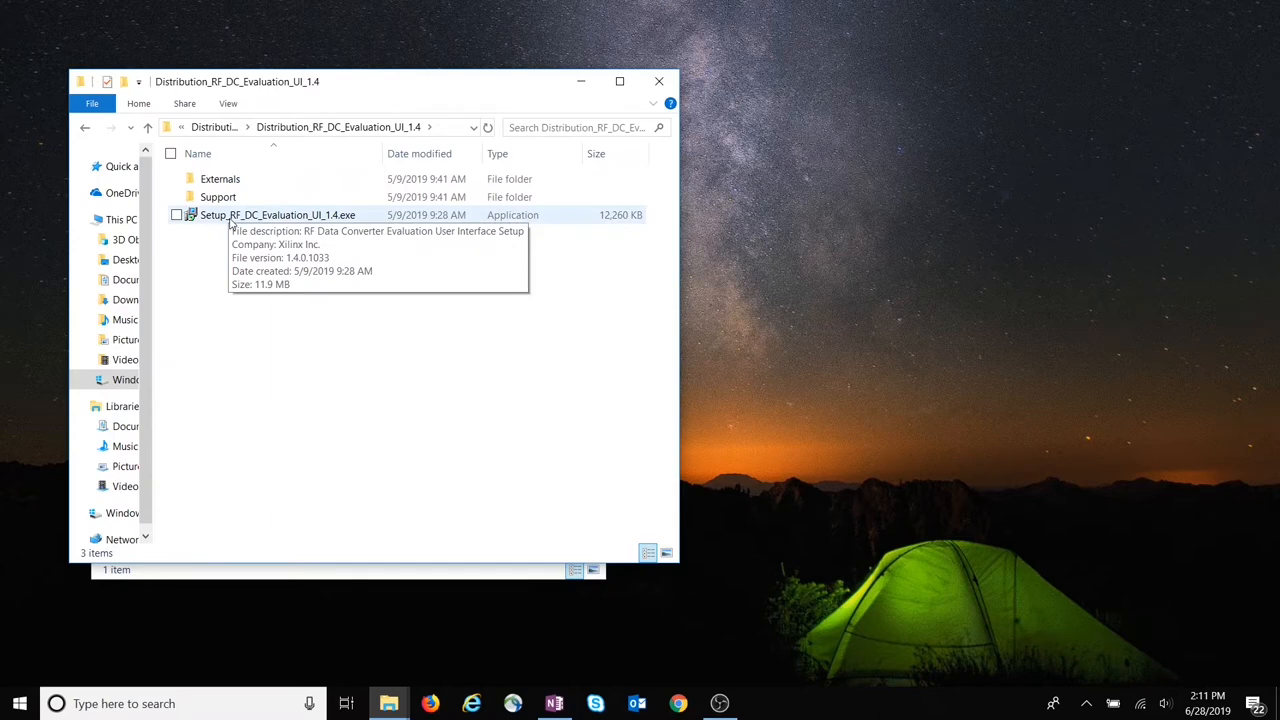
Step: Run Setup_RF_DC_Evaluation_UI_1.4.exe with default folder, run-time components and desktop shortcut
double_click(278, 214)
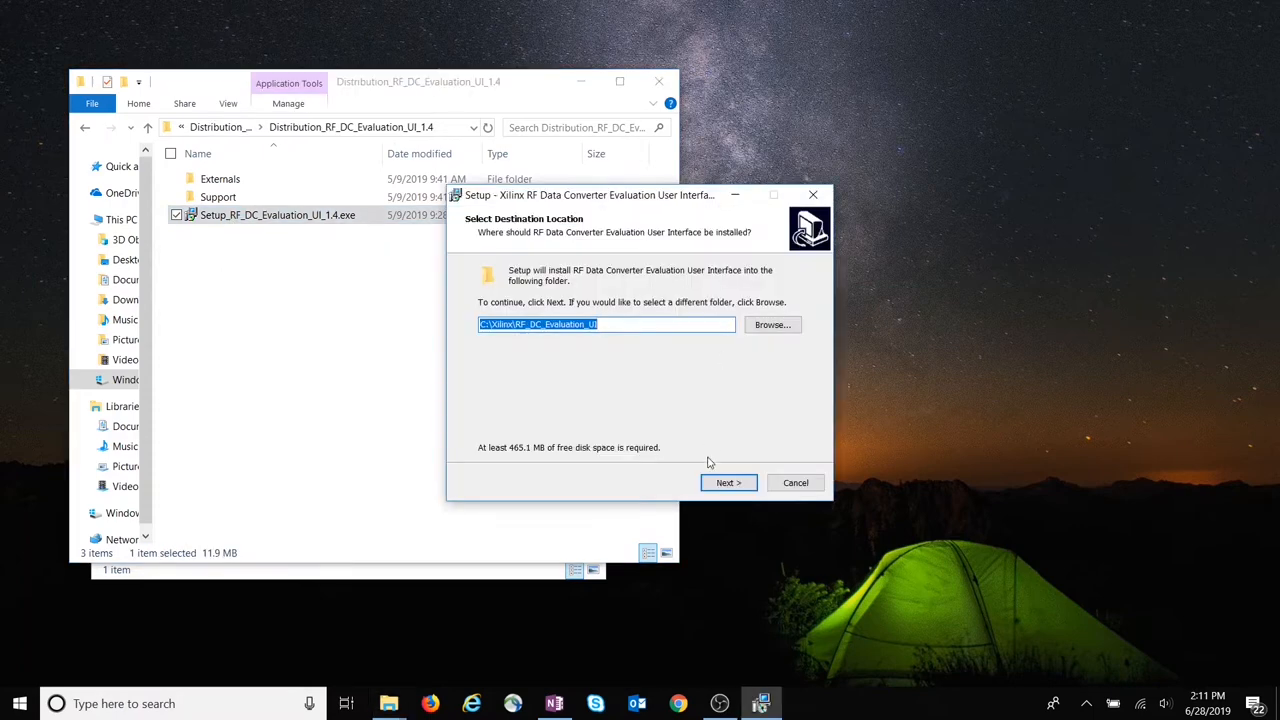
mouse_move(728, 483)
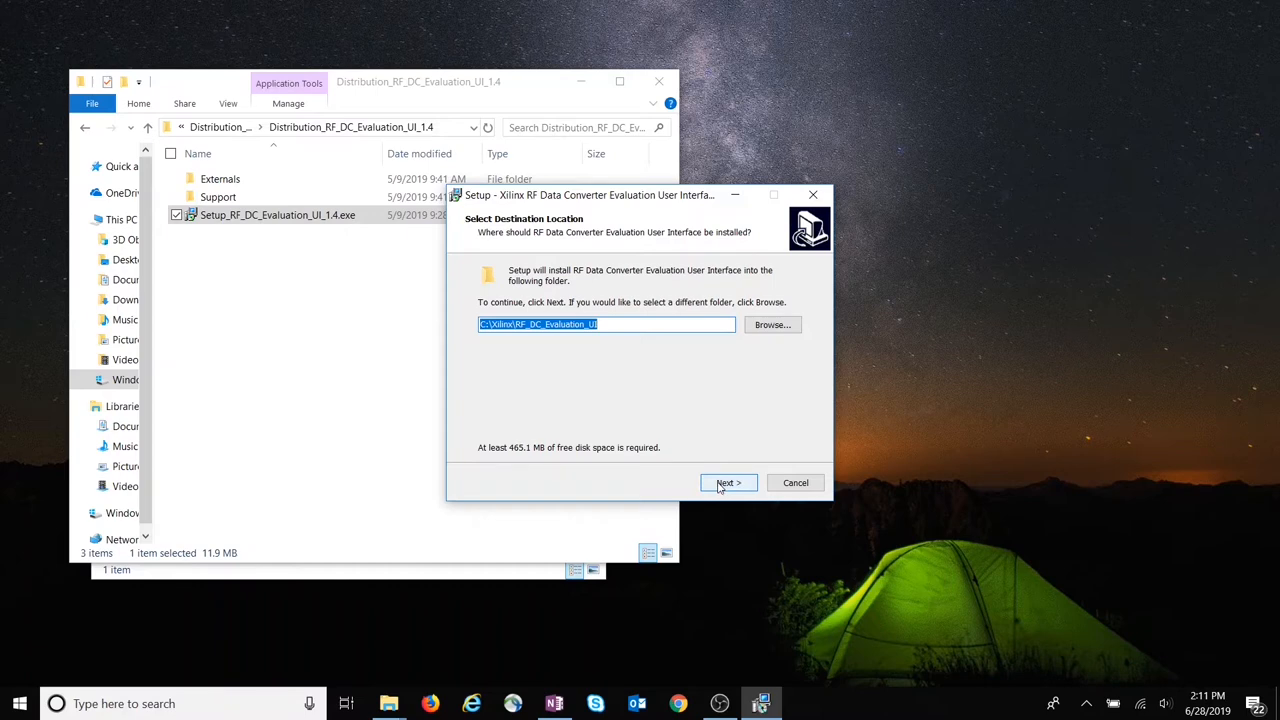
click(728, 483)
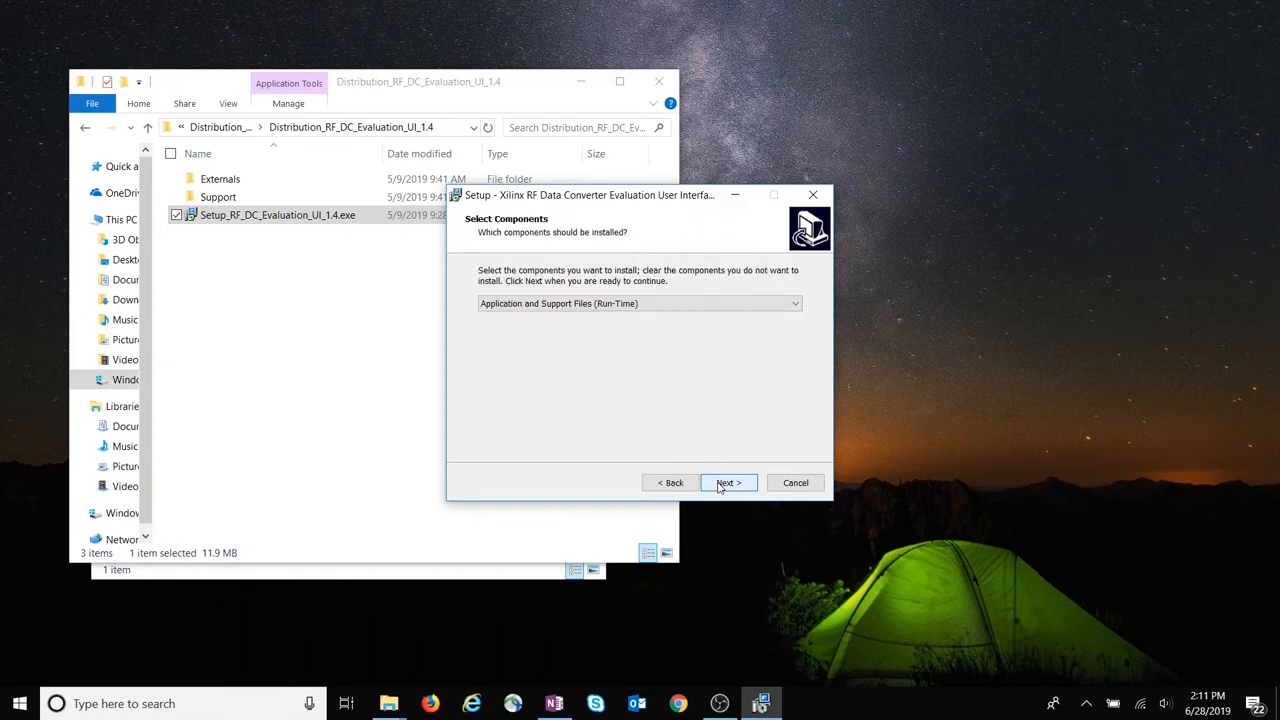
click(728, 483)
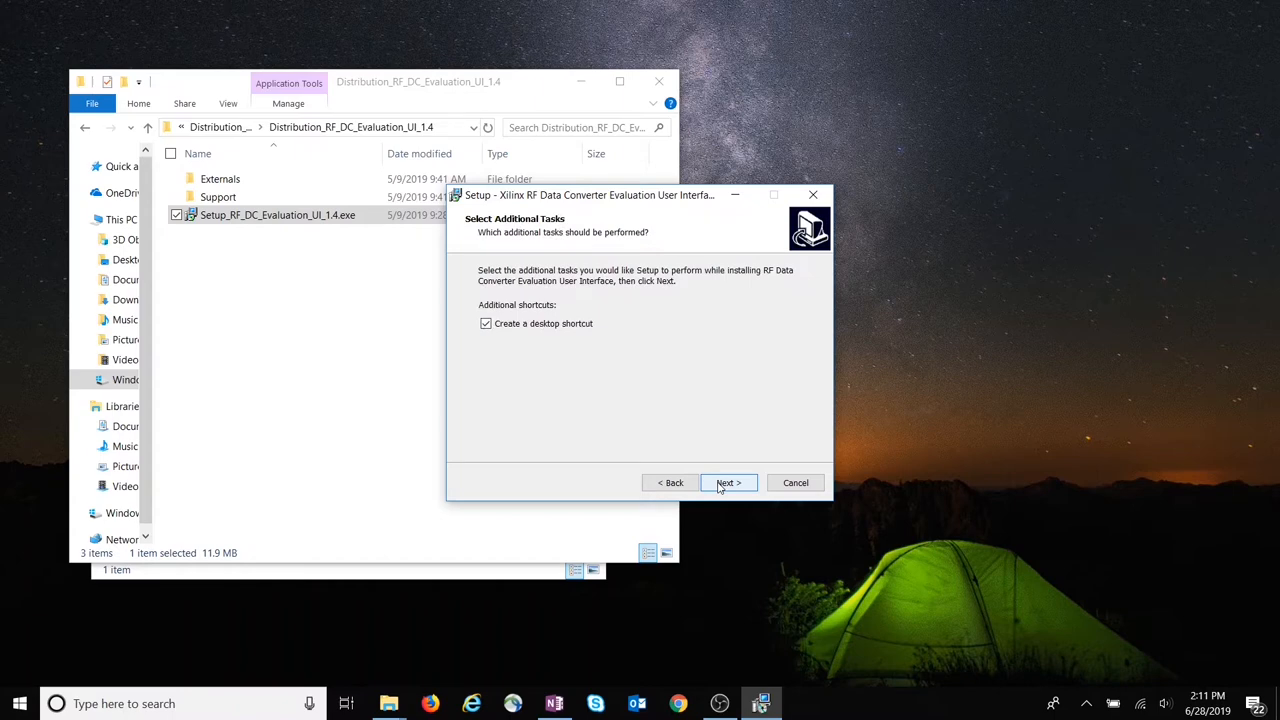
click(728, 483)
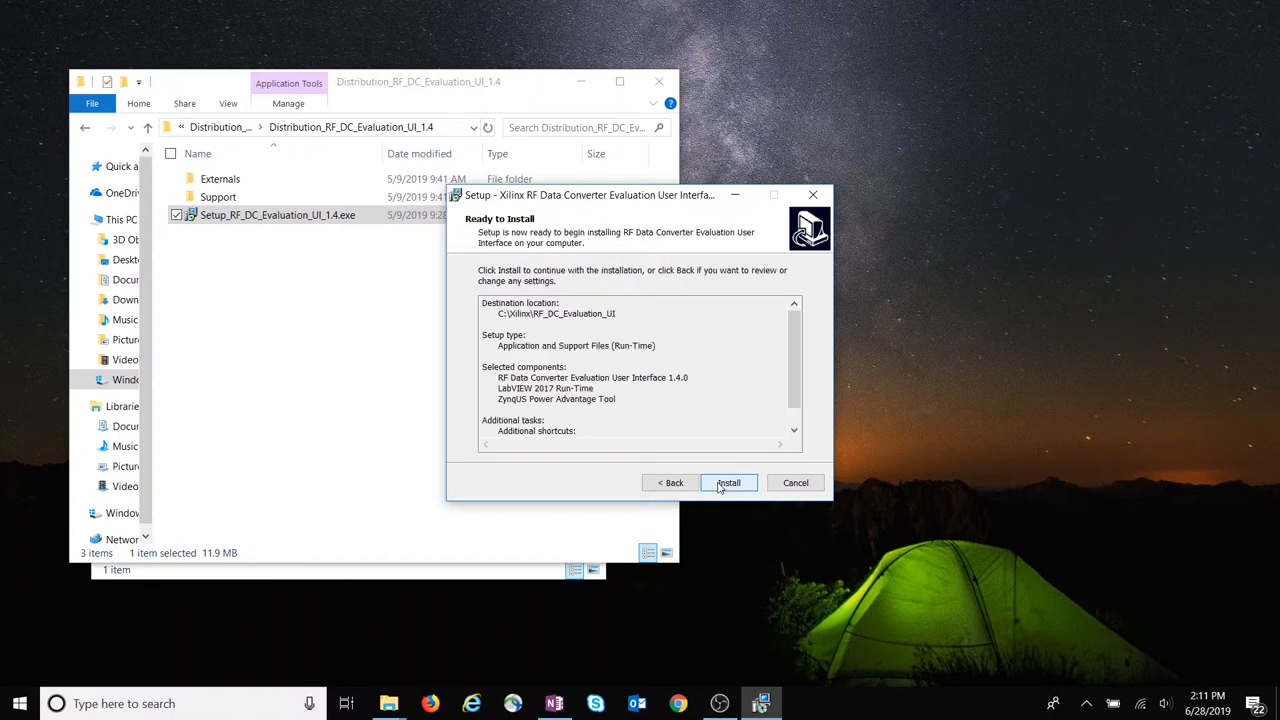
click(728, 483)
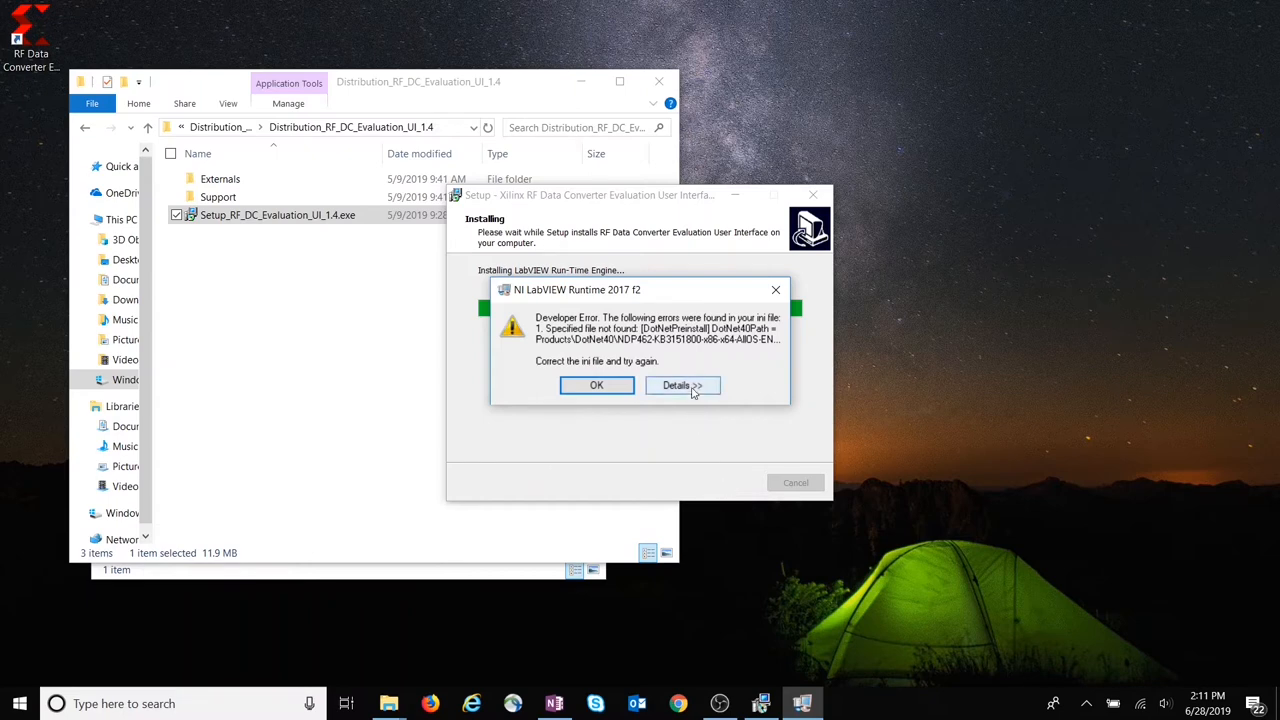
Step: Dismiss the NI LabVIEW Runtime 2017 error and finish setup with Launch checked
click(682, 385)
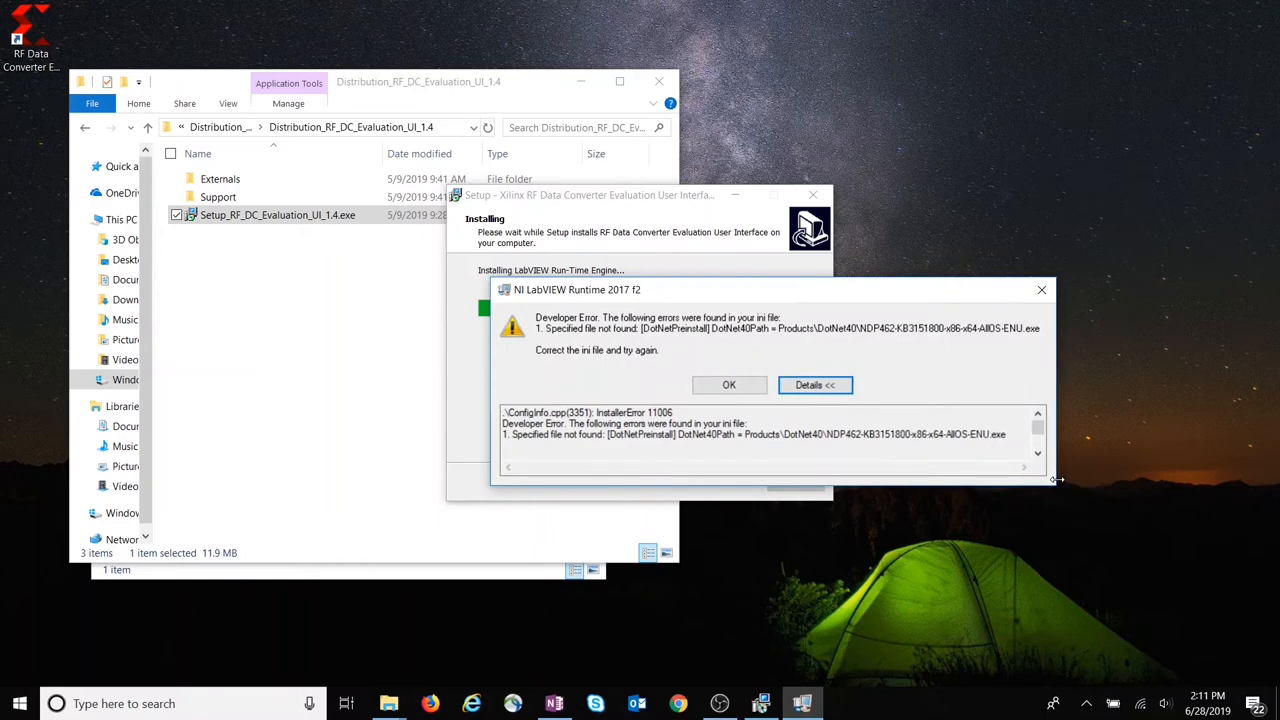
mouse_move(835, 482)
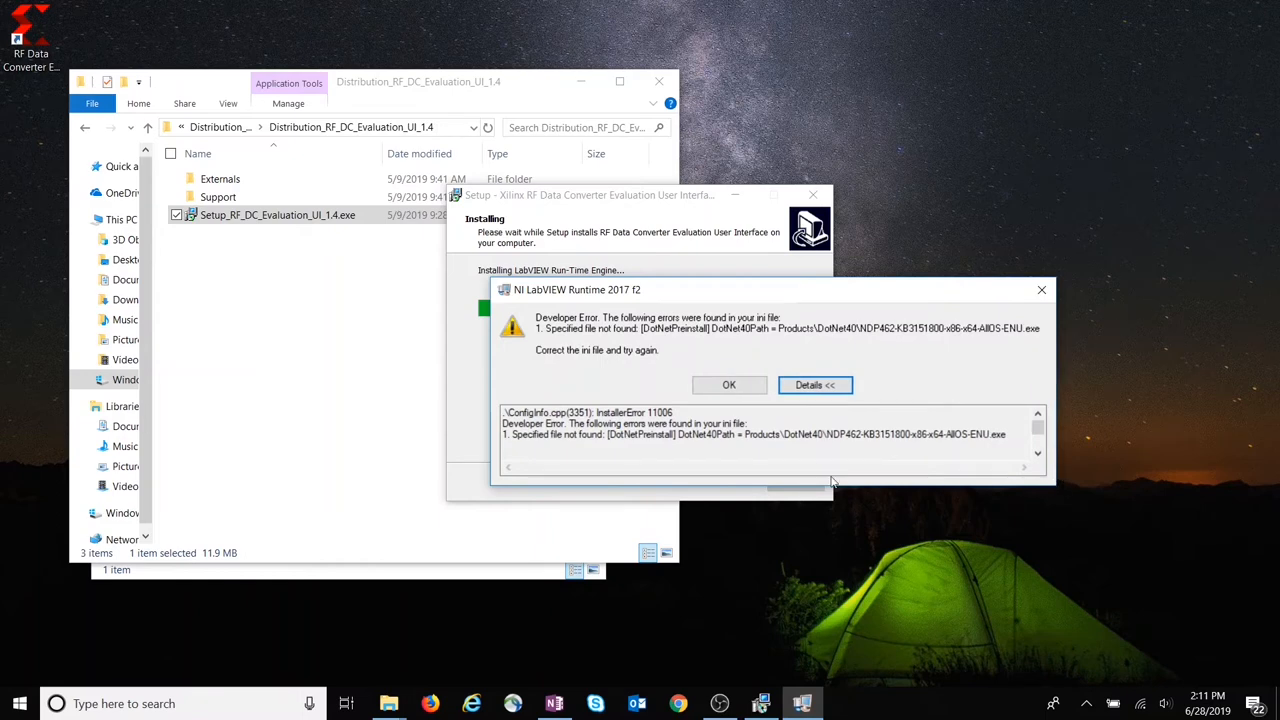
click(729, 384)
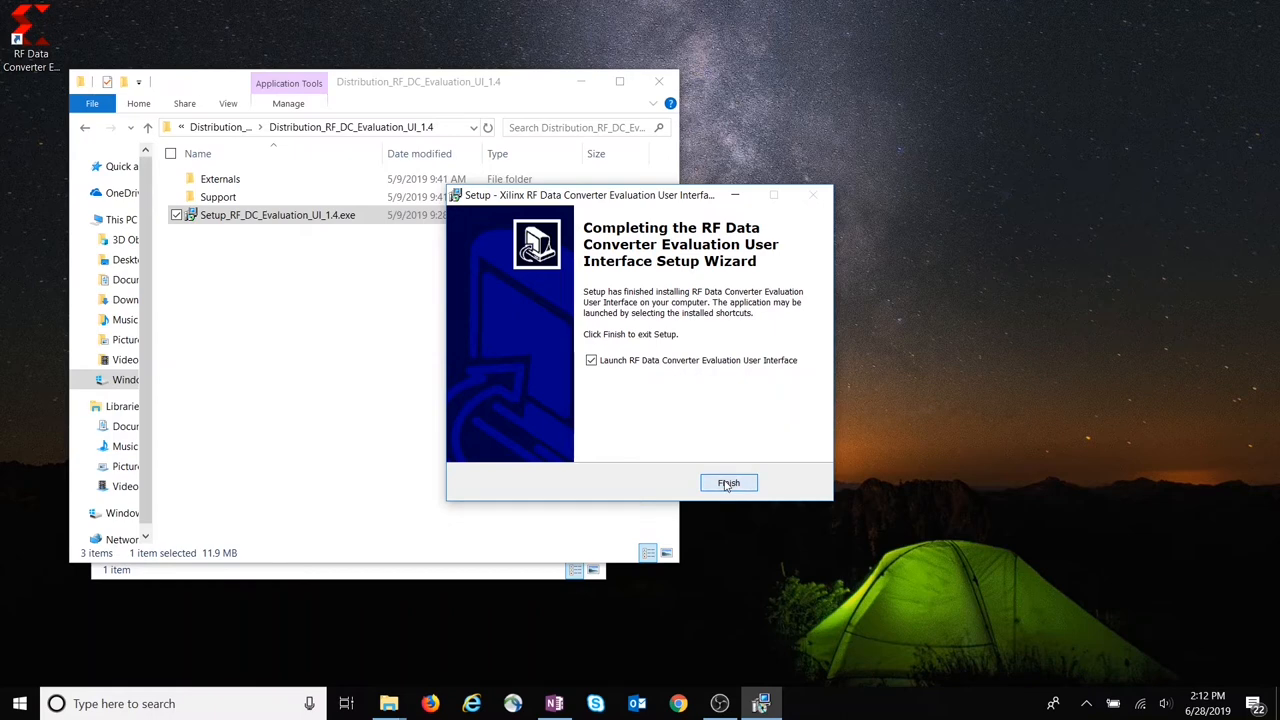
click(728, 483)
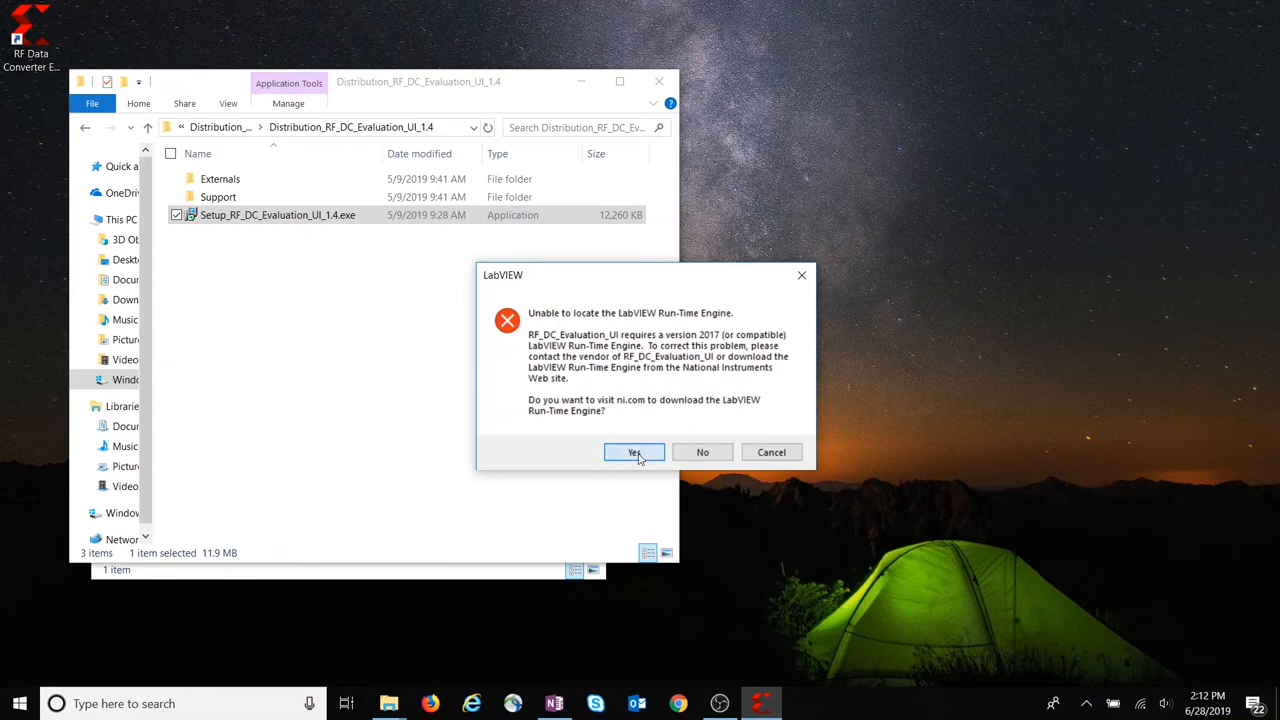
Step: Download the Windows 32-bit LabVIEW 2019 Runtime from ni.com
click(634, 452)
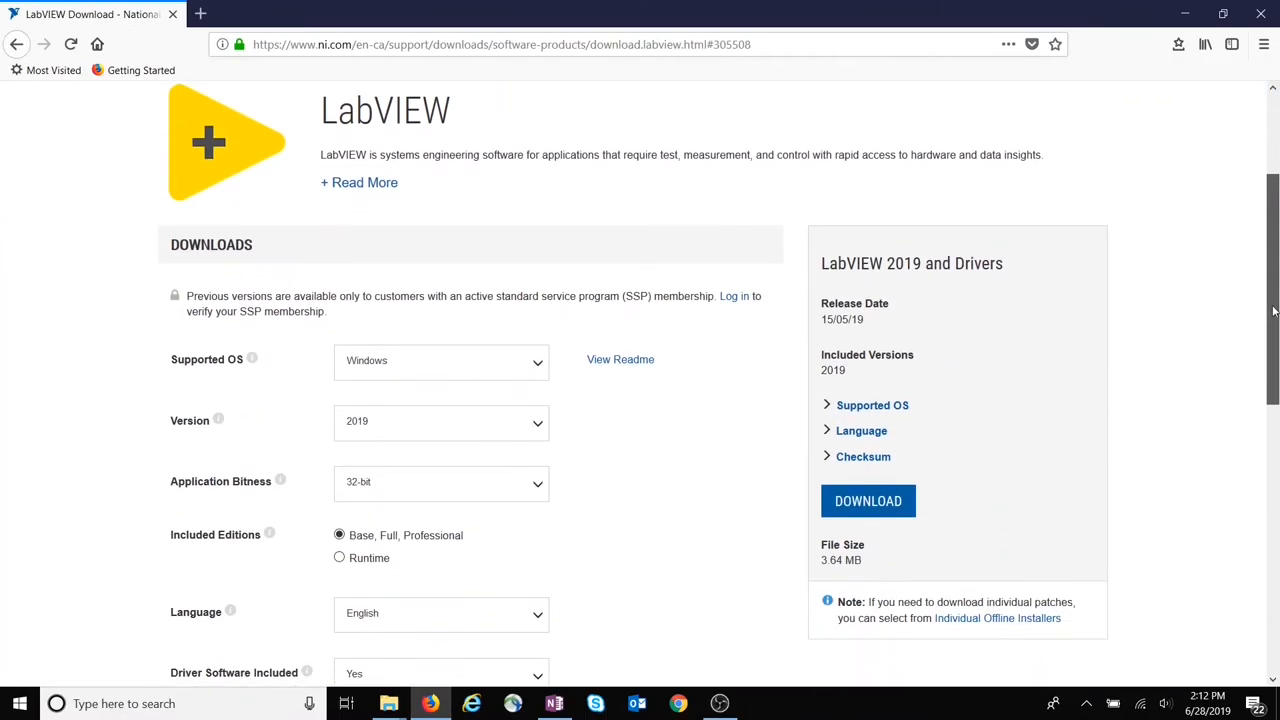
scroll(down, 3)
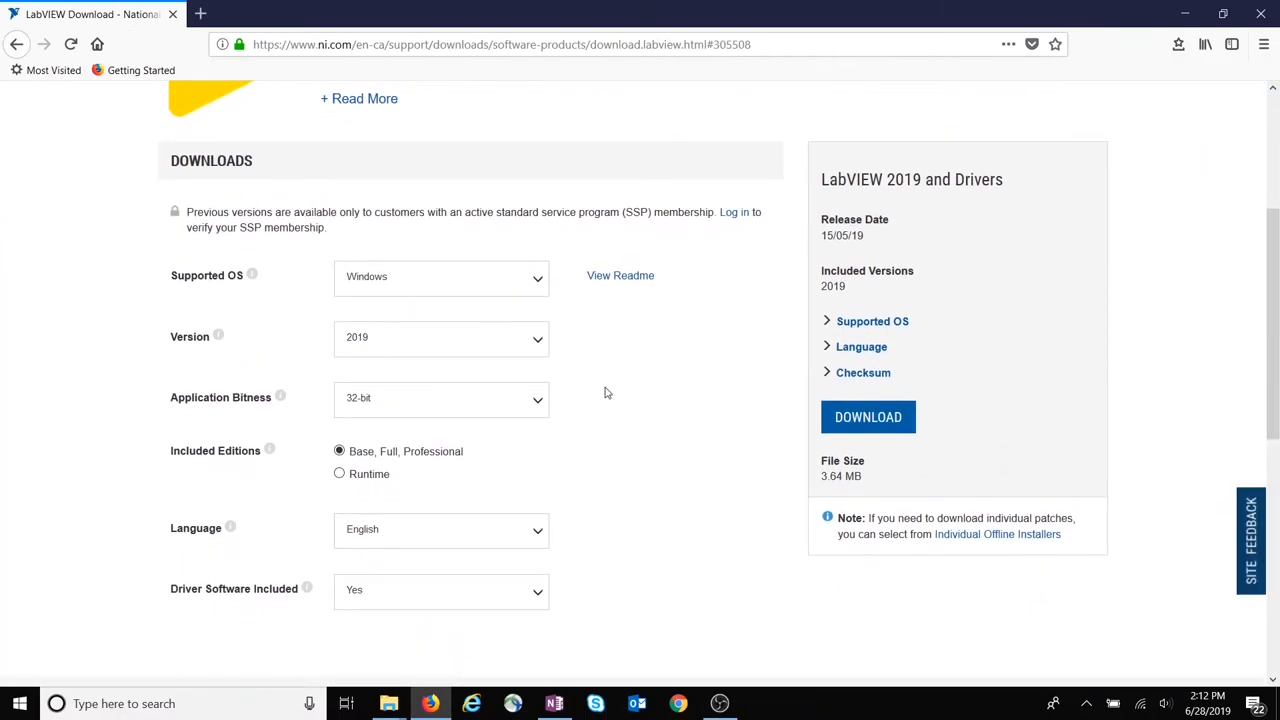
click(339, 473)
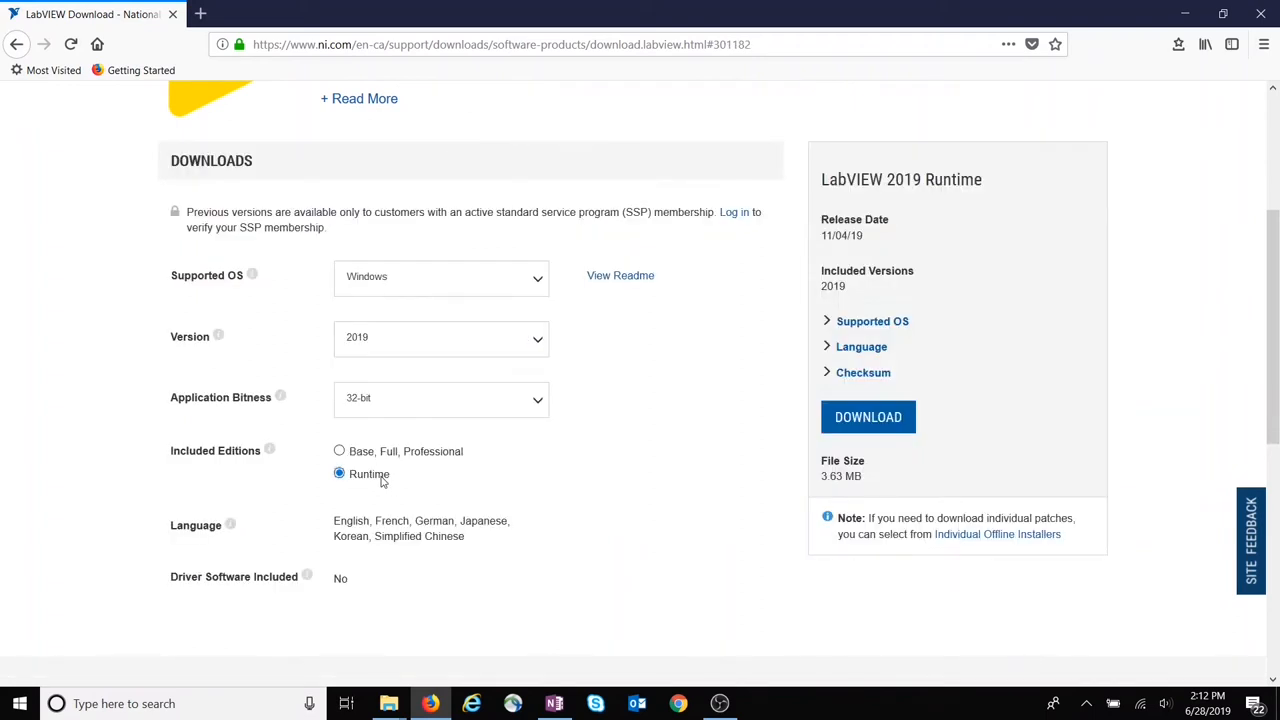
click(867, 417)
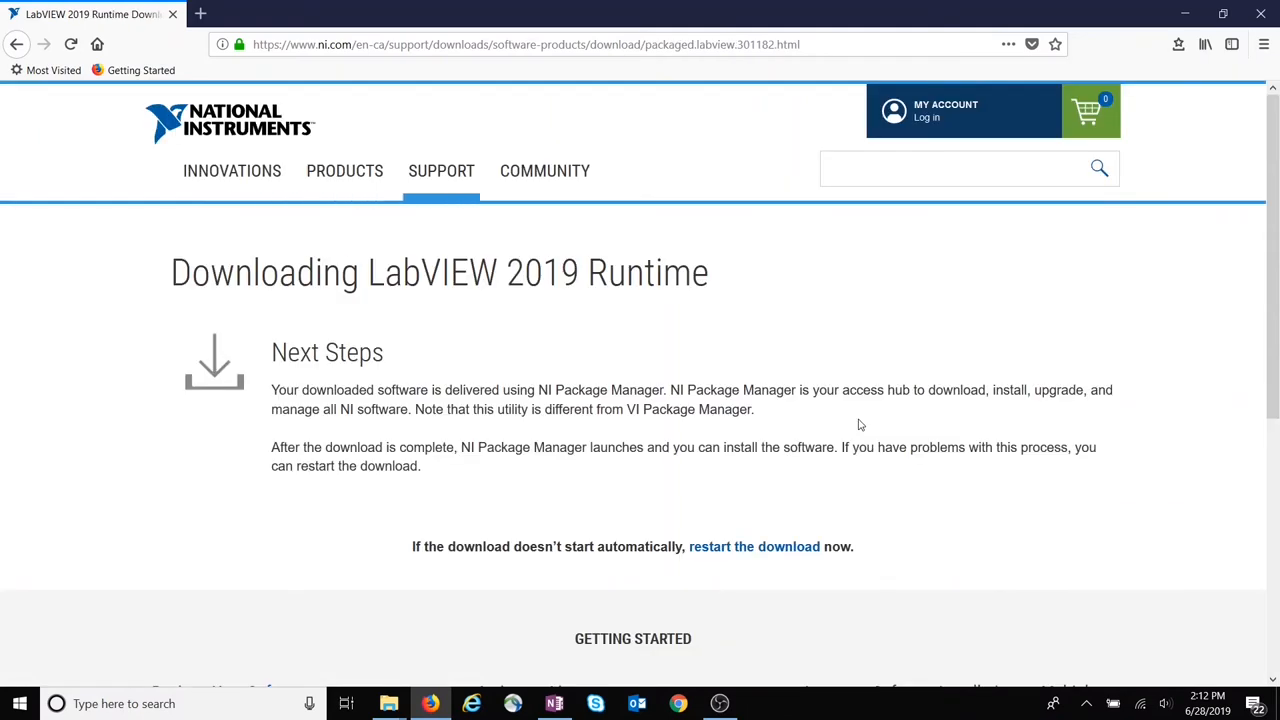
click(754, 546)
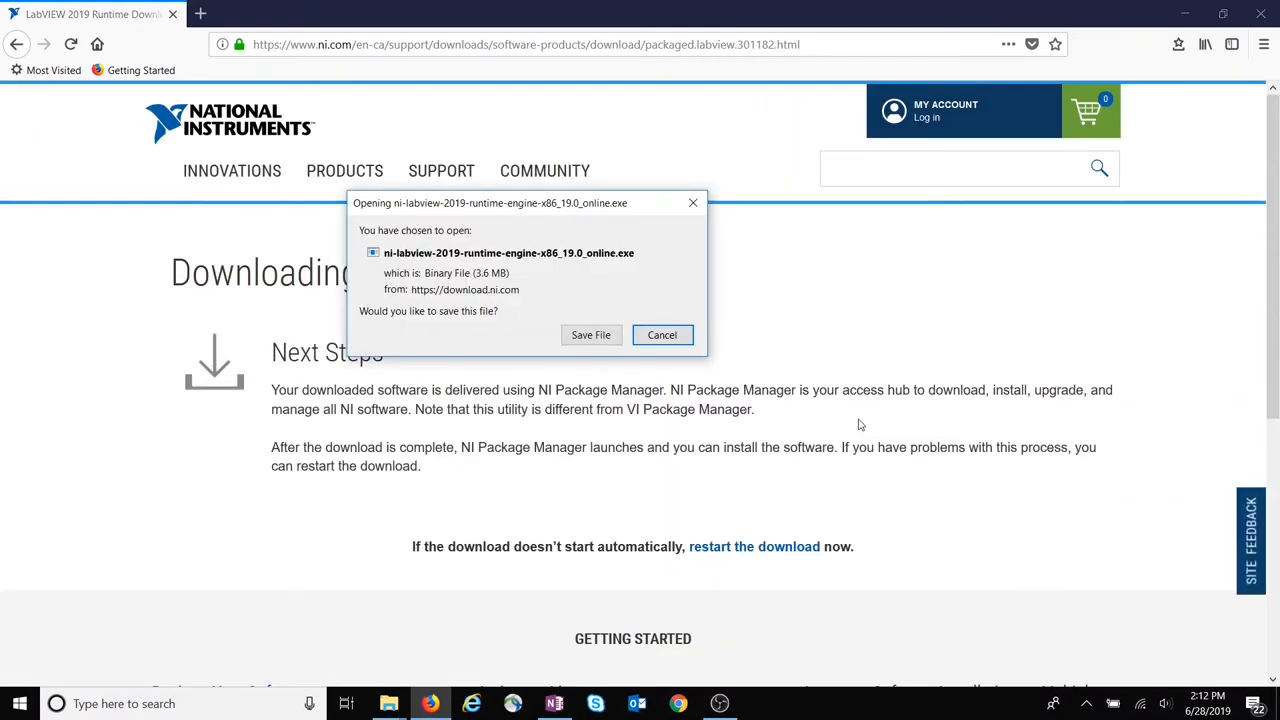
Step: Save the LabVIEW 2019 runtime engine online installer to the Downloads folder
click(590, 334)
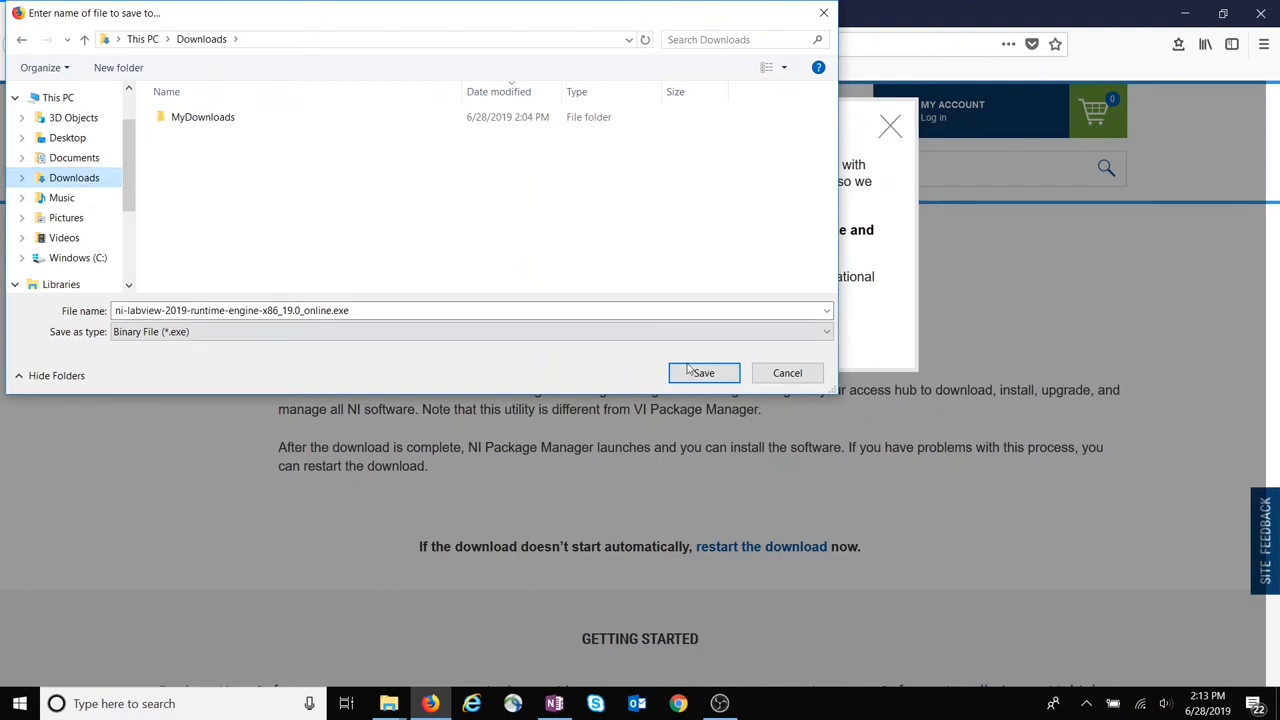
click(702, 372)
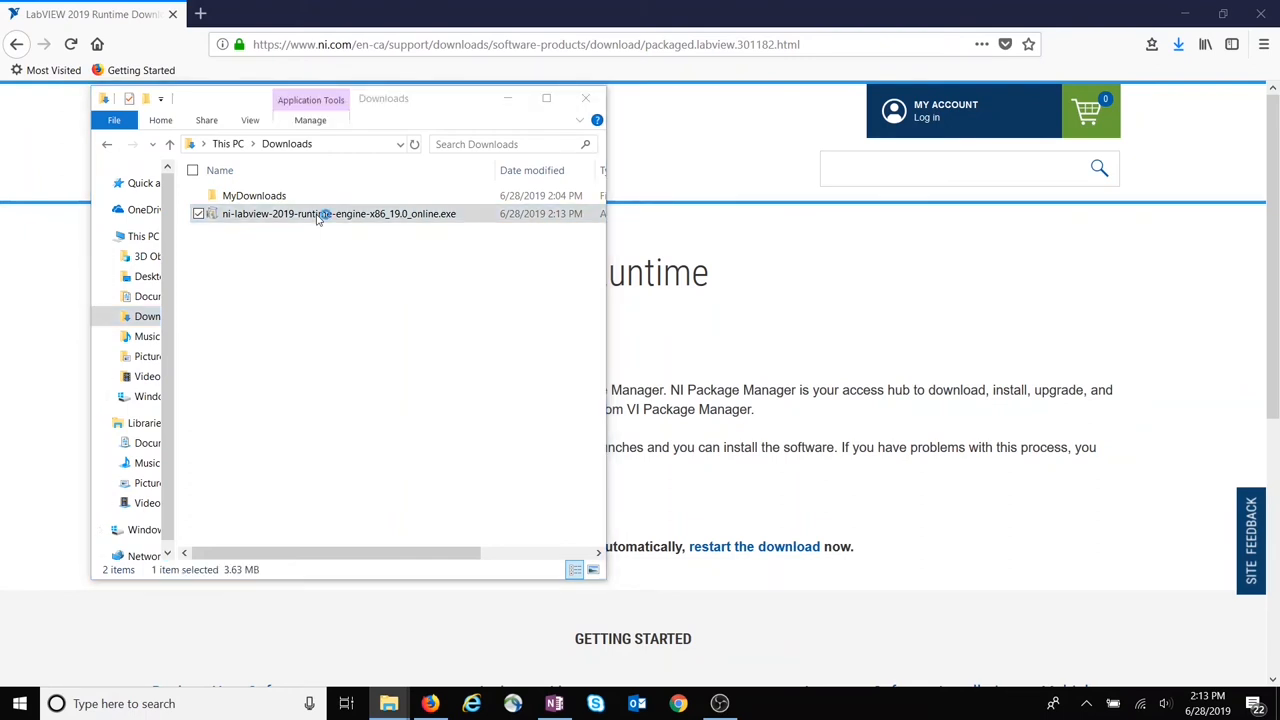
Step: Run the runtime installer, accept the NI license and install NI Package Manager with fast startup disabled
double_click(338, 213)
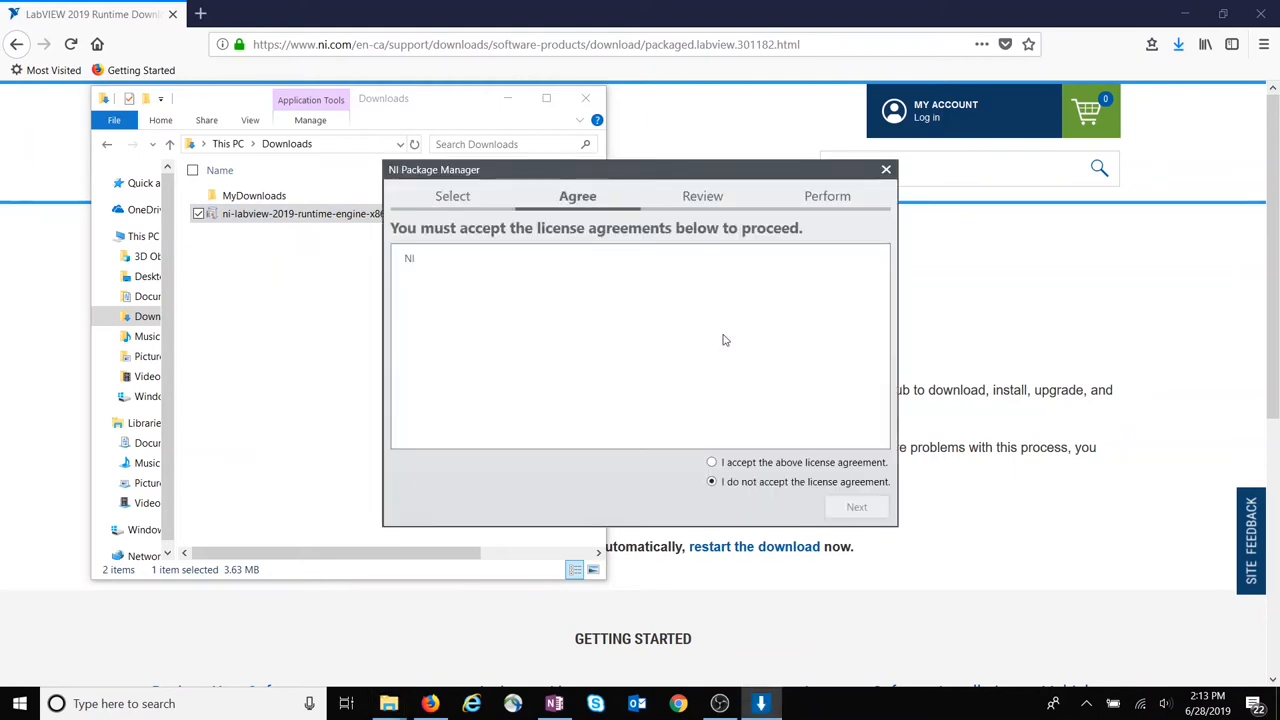
click(409, 258)
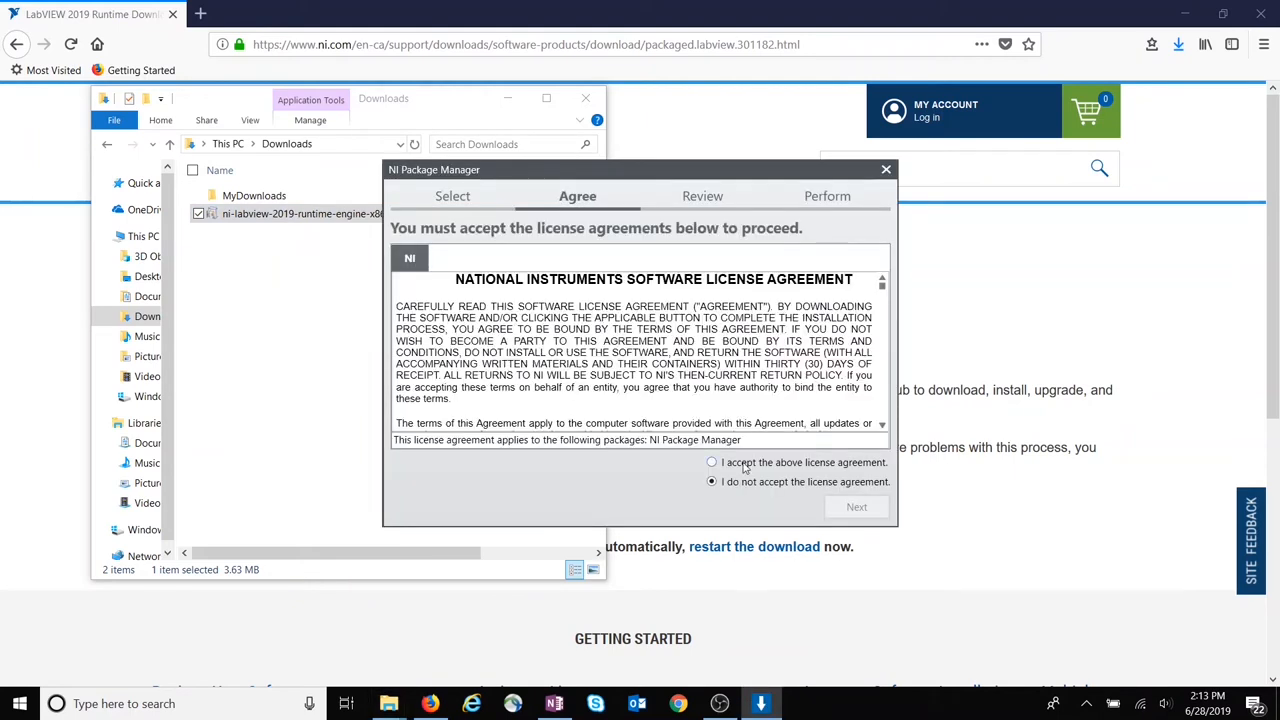
click(857, 507)
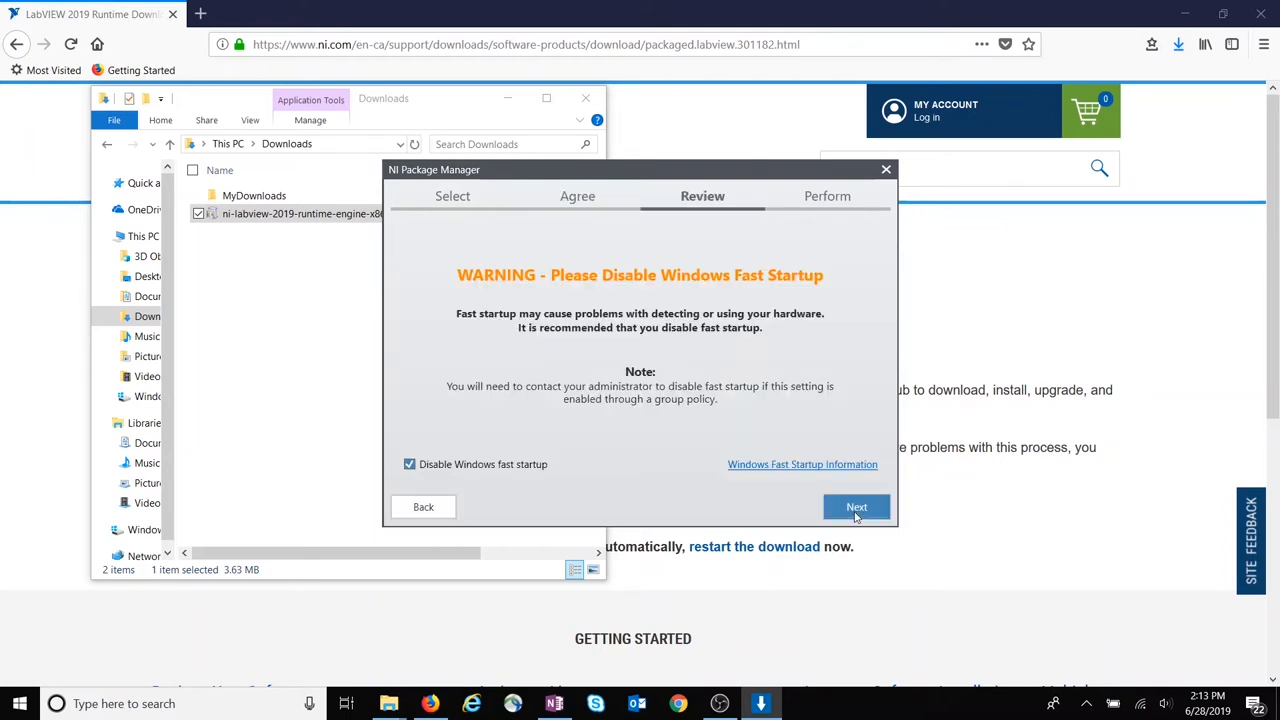
click(856, 507)
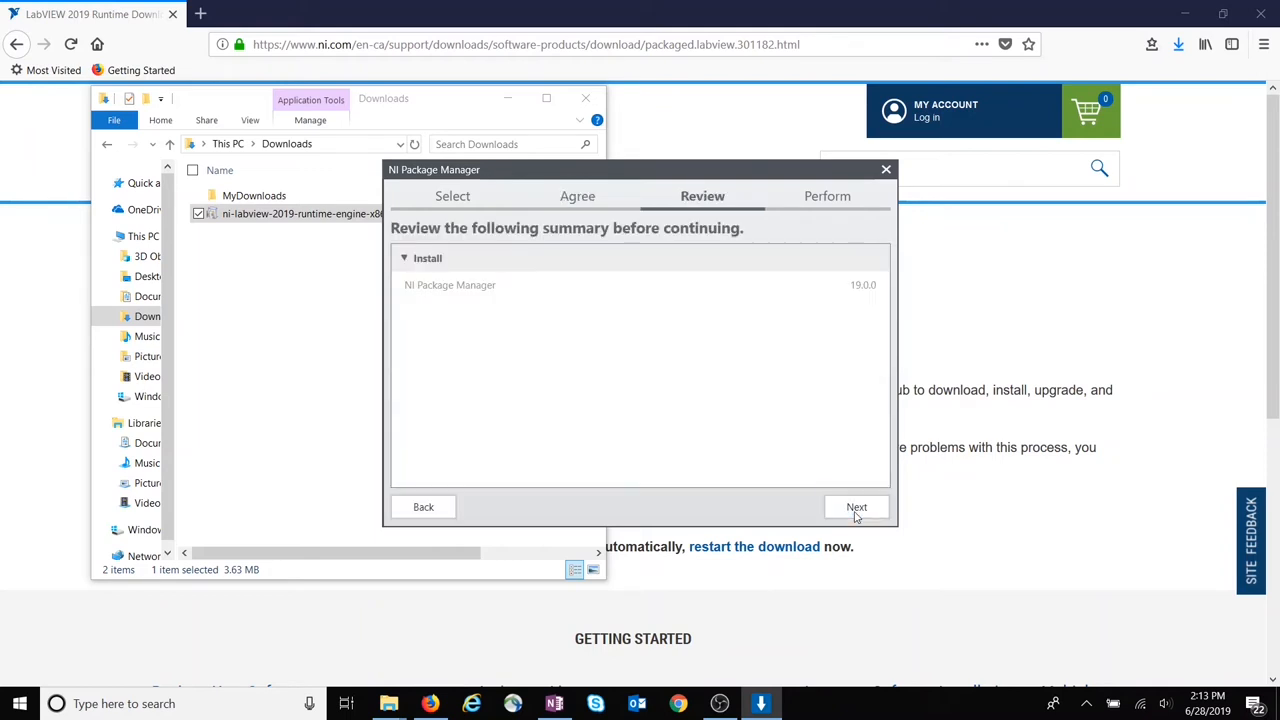
click(856, 507)
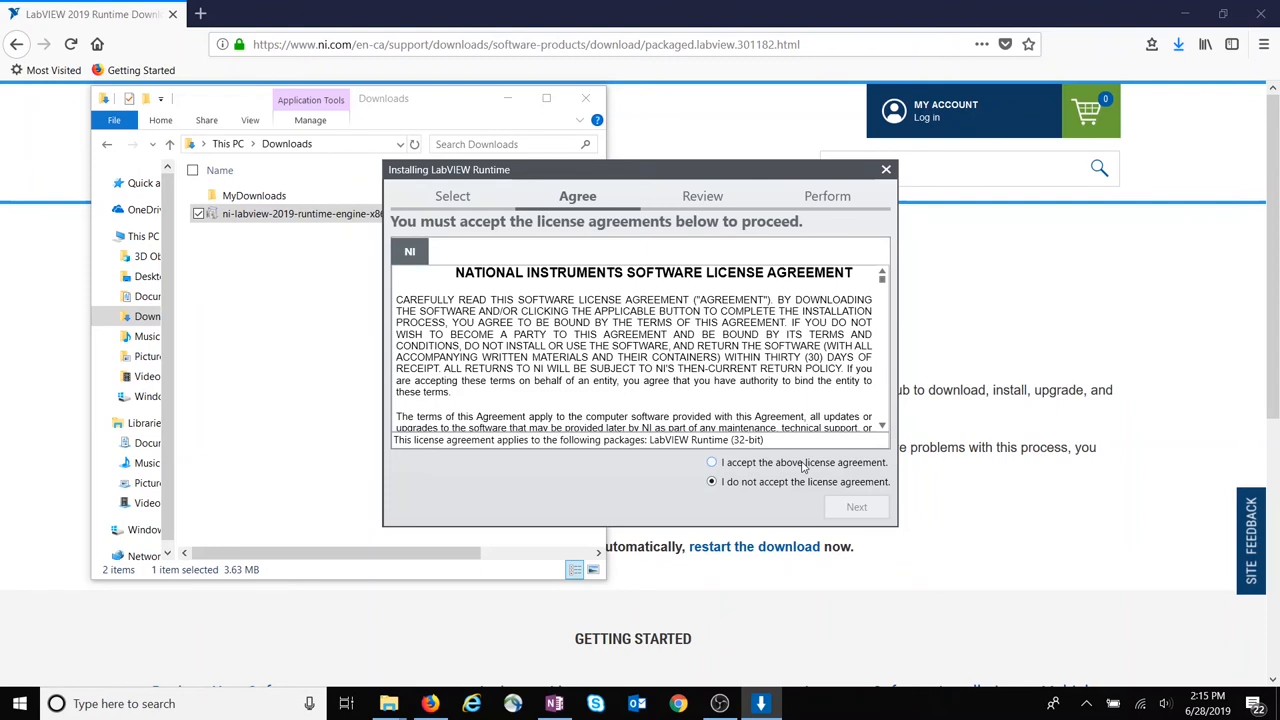
Step: Accept the license, install LabVIEW Runtime (32-bit) 2019, and reboot
click(711, 462)
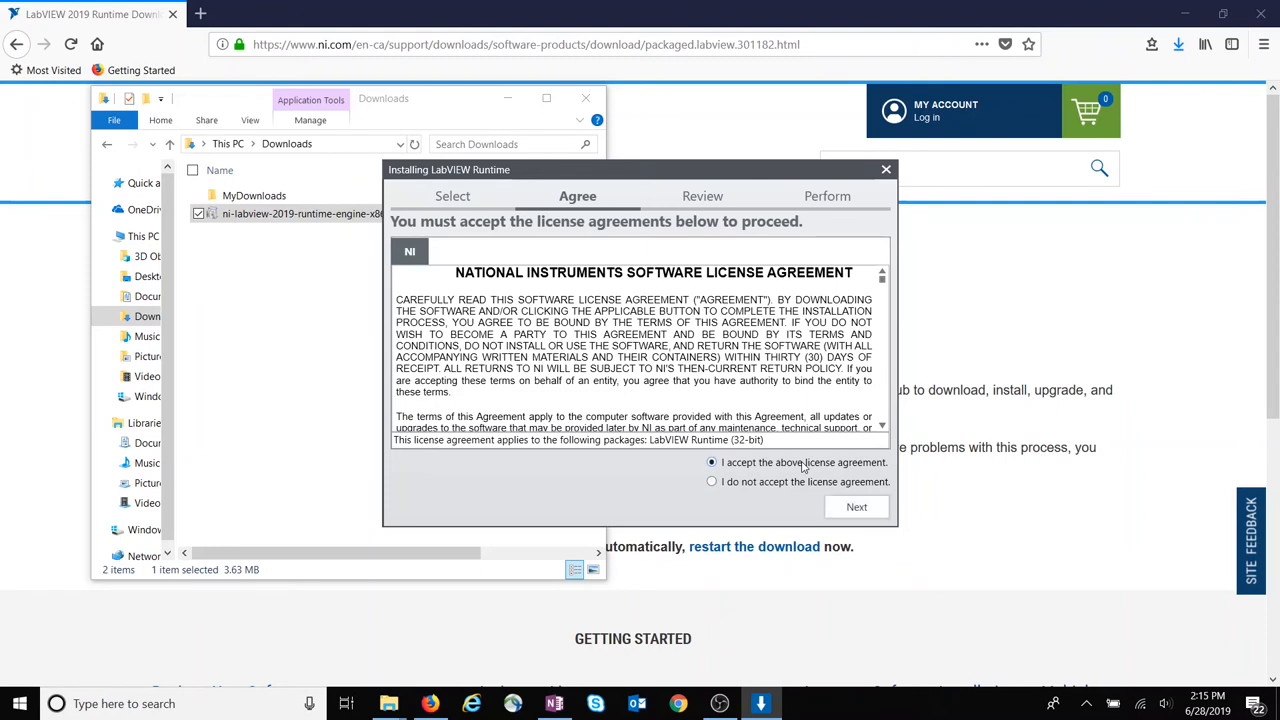
click(856, 507)
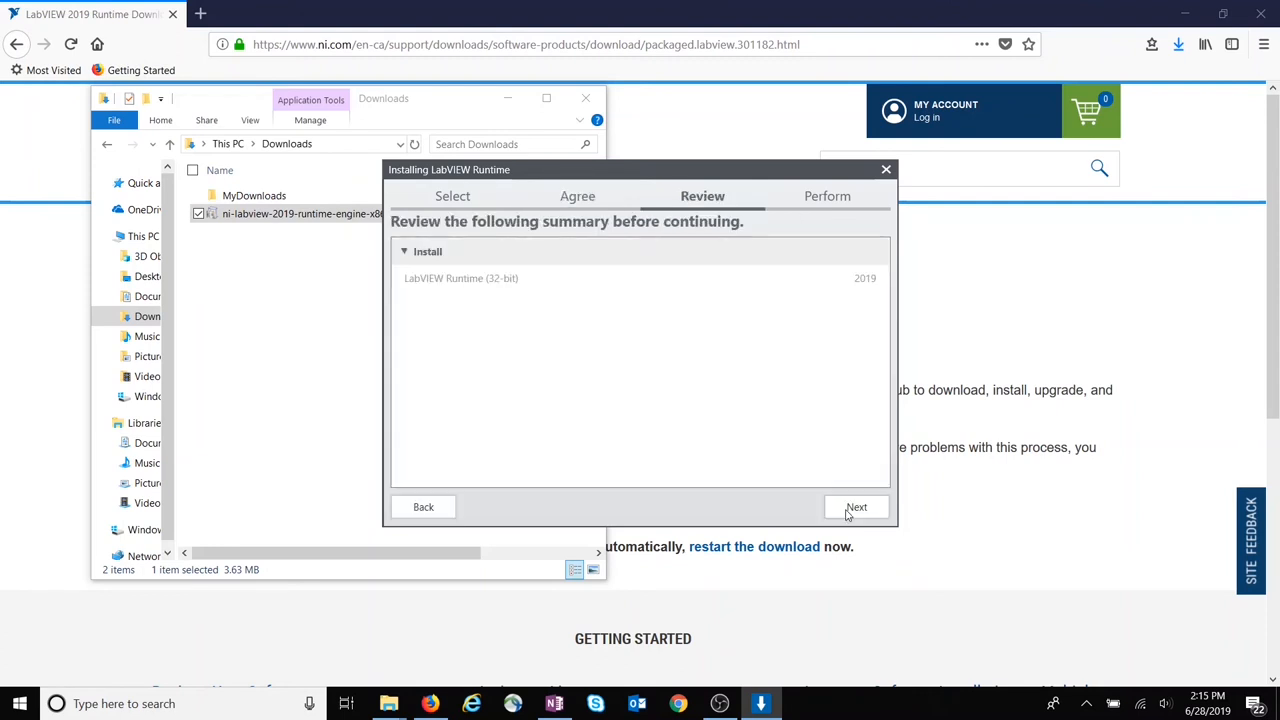
click(856, 507)
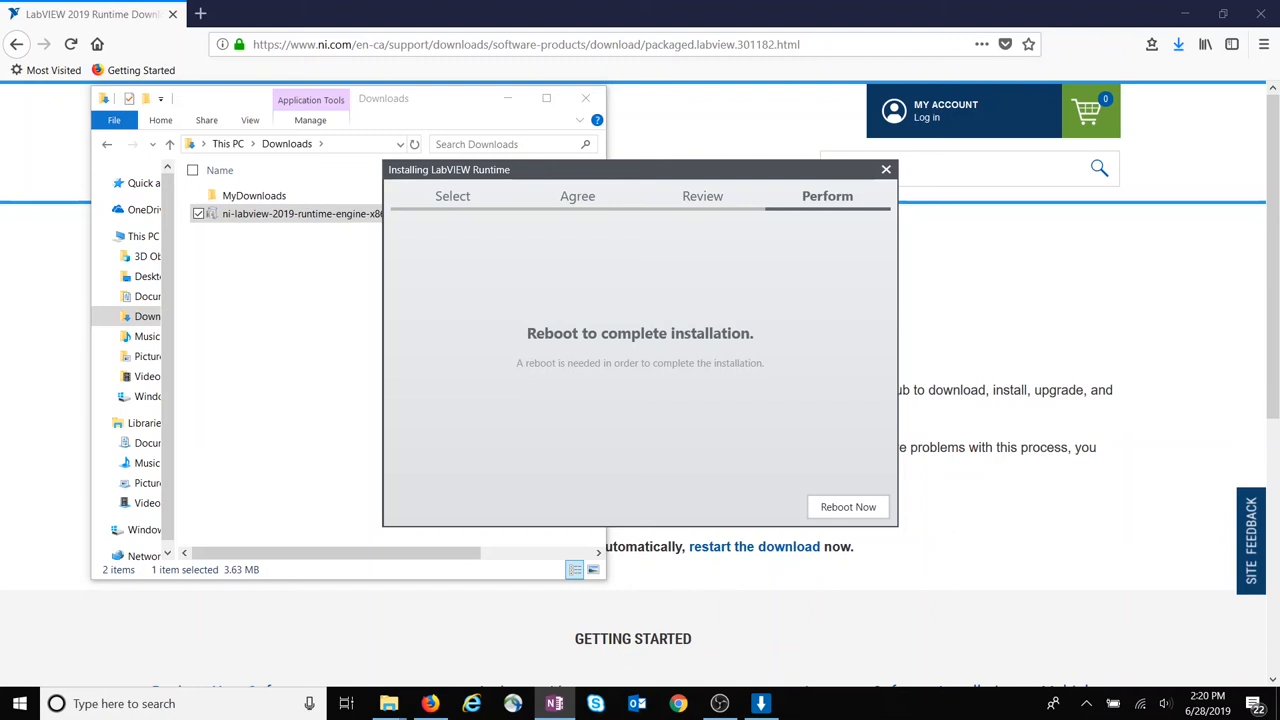
click(847, 506)
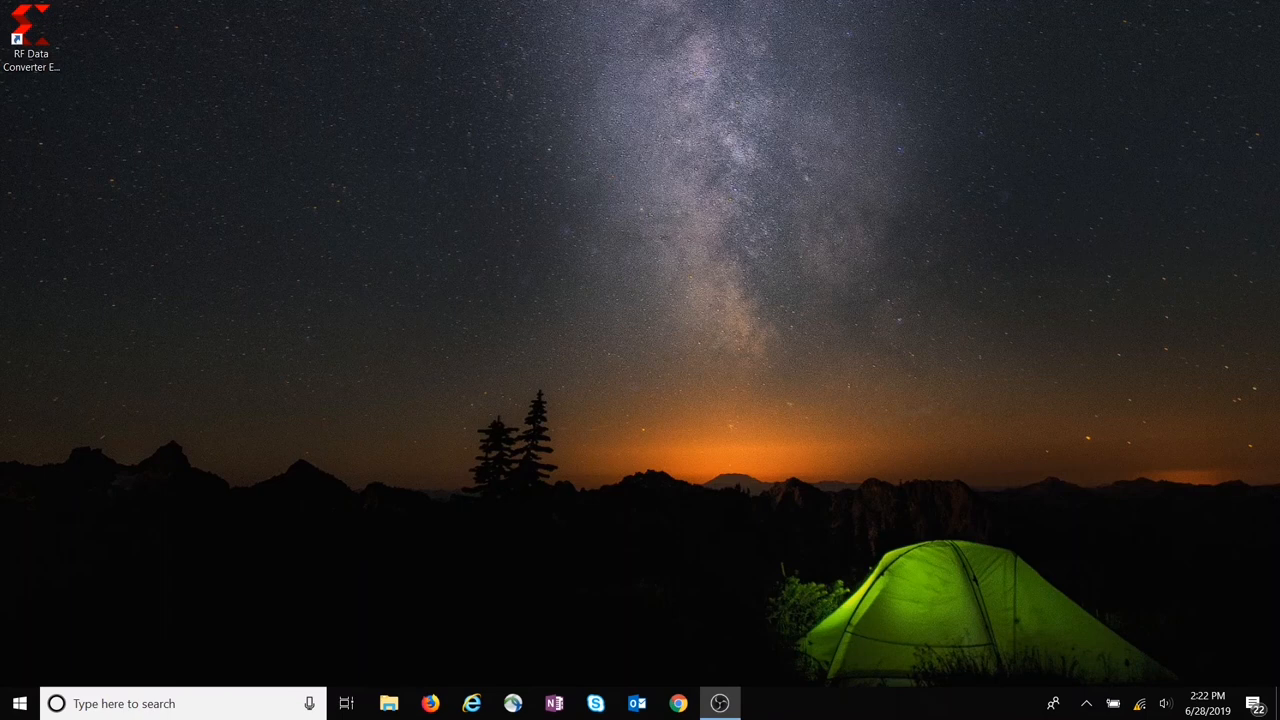
mouse_move(290, 237)
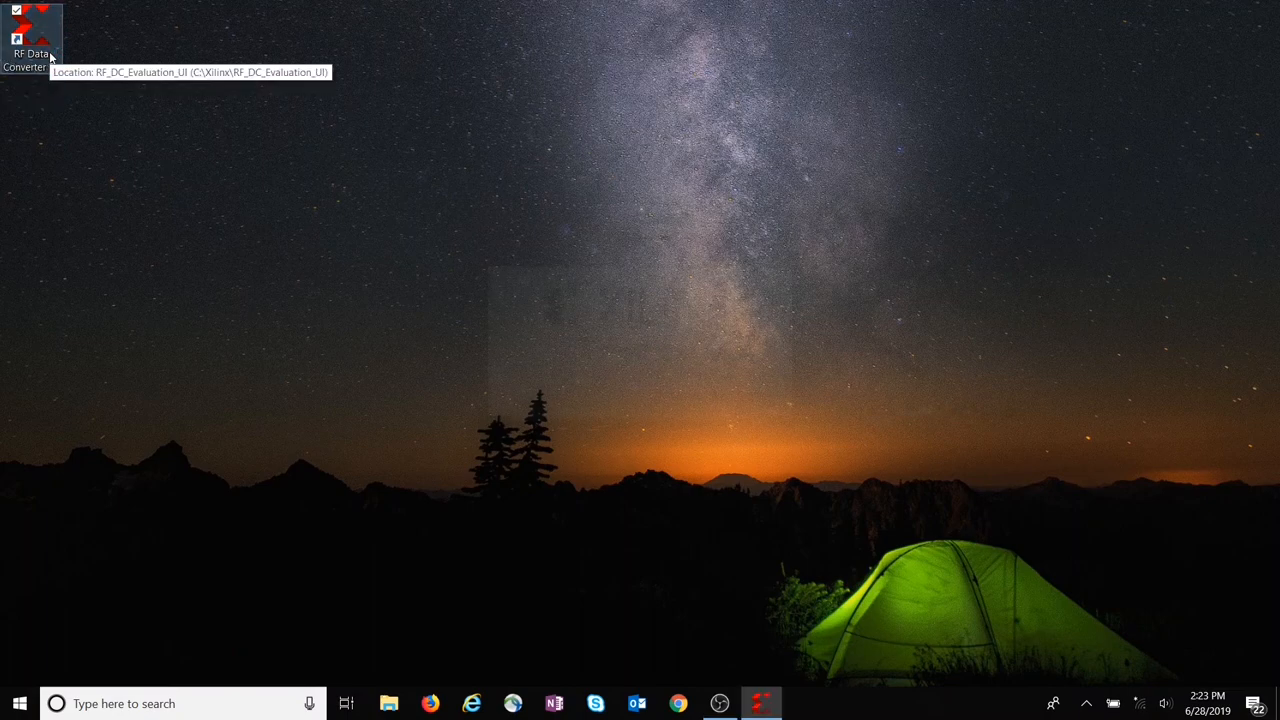
Step: Open RF Data Converter Evaluation UI from its desktop shortcut to show the ZCU111 overview
double_click(24, 30)
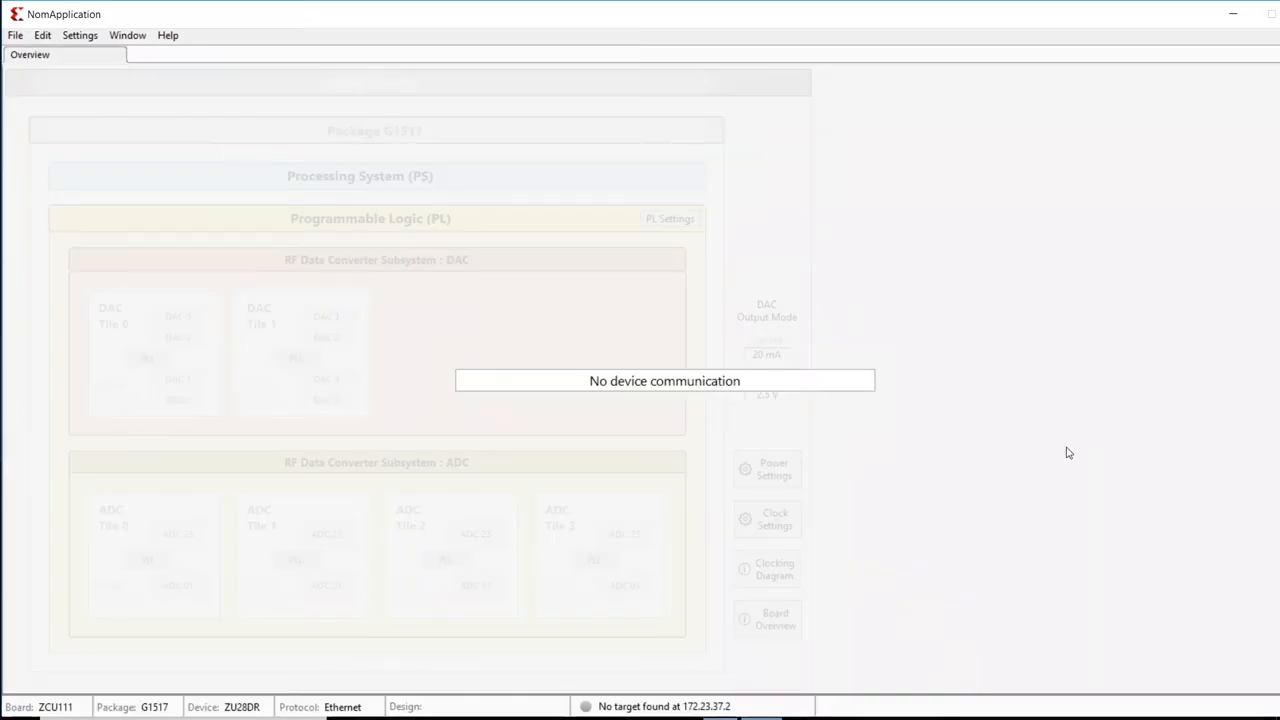